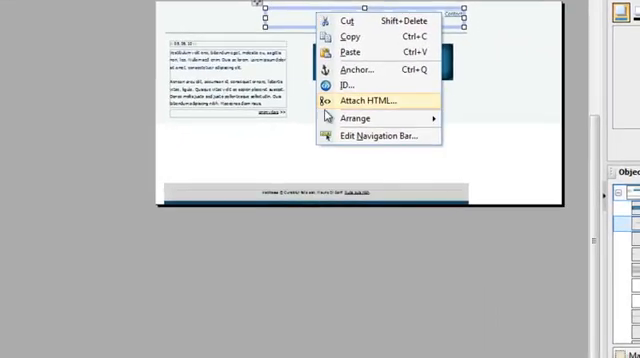
- Browse the navigation bar designs and select Graphic 8 from the Graphic category
click(378, 136)
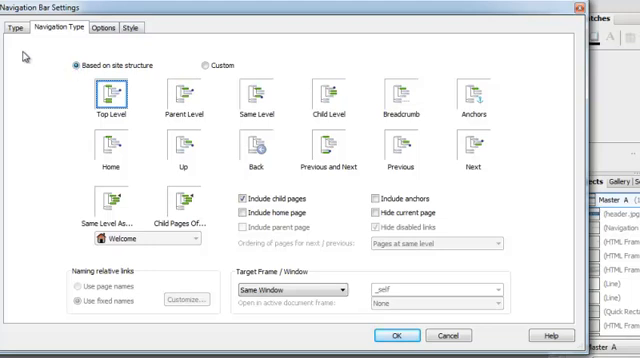
click(18, 27)
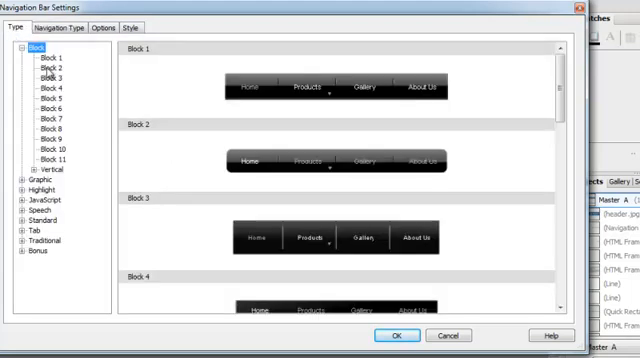
click(54, 99)
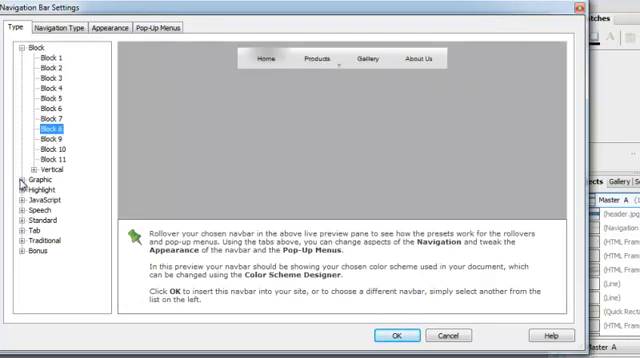
click(24, 182)
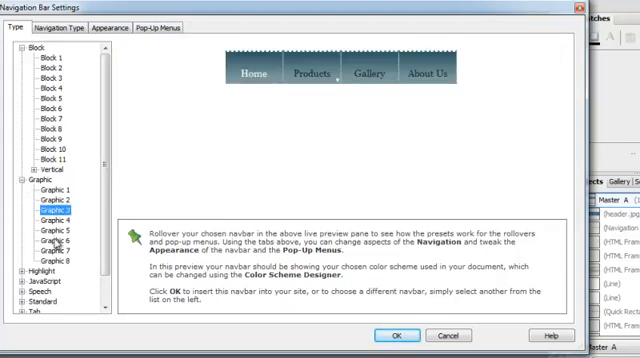
click(57, 257)
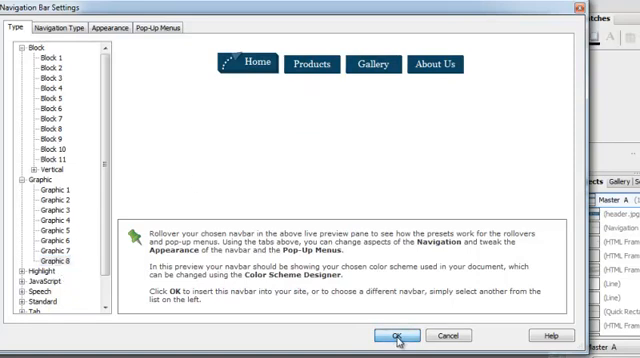
- Confirm Navigation Bar Settings to replace the header bar with Graphic 8
click(396, 335)
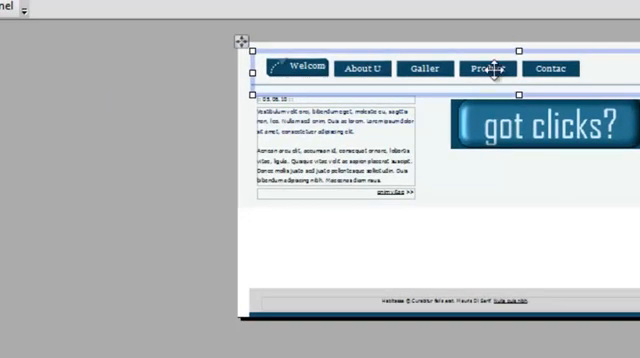
mouse_move(246, 71)
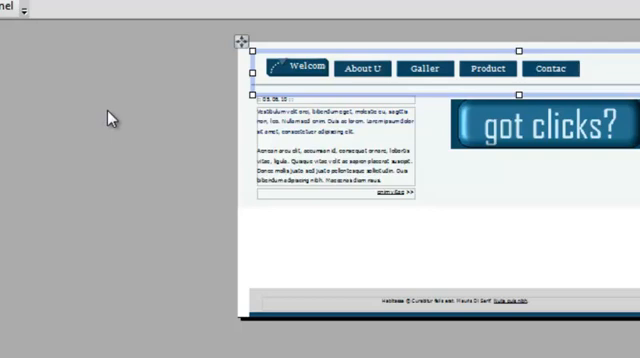
click(11, 17)
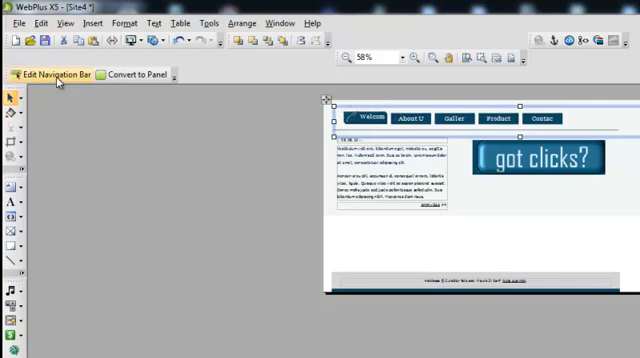
mouse_move(231, 76)
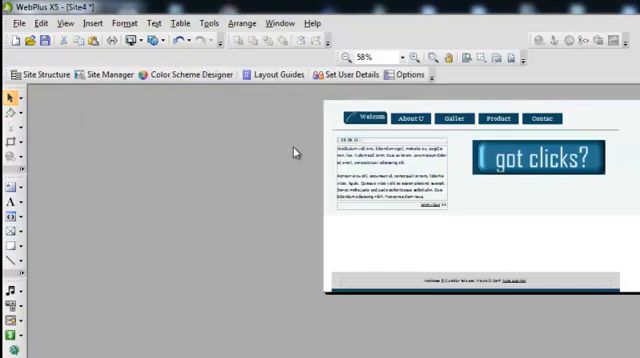
mouse_move(108, 75)
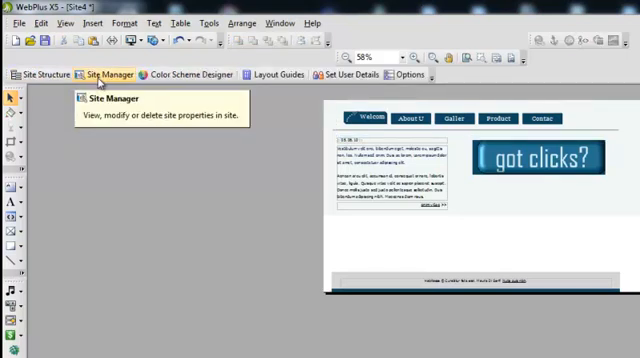
mouse_move(175, 74)
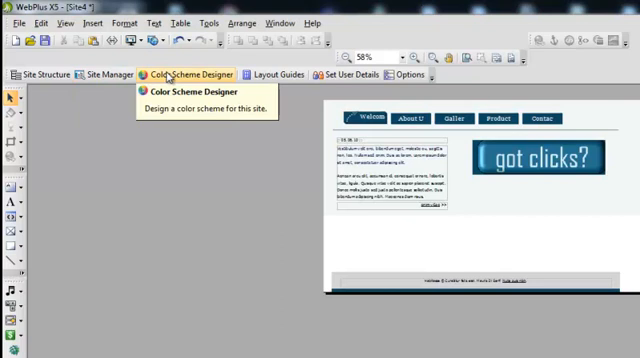
mouse_move(291, 132)
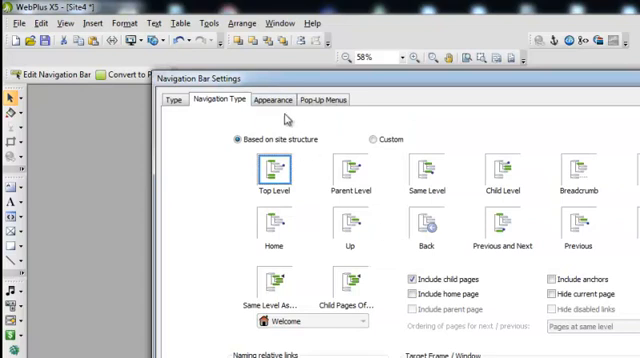
- Open the navigation bar's Appearance settings to edit the button design
click(273, 99)
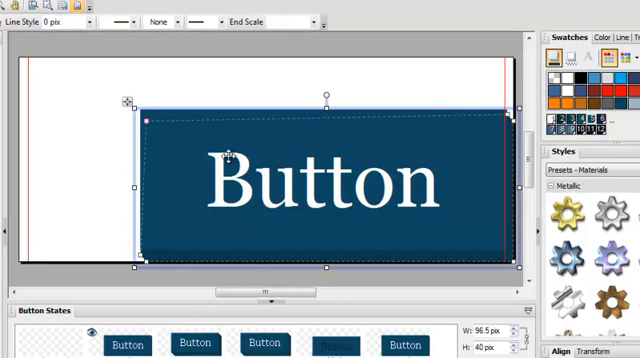
mouse_move(194, 106)
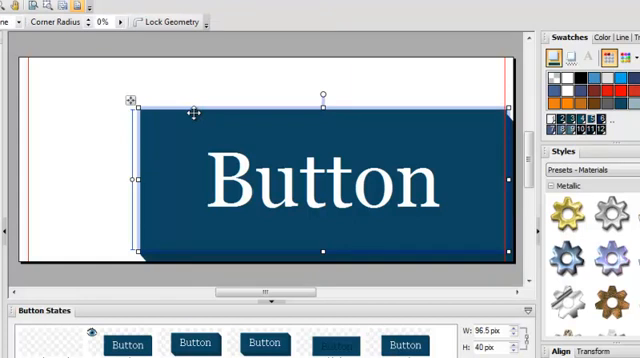
- Open the button shape's fill settings and edit its fill to a darker blue
right_click(195, 113)
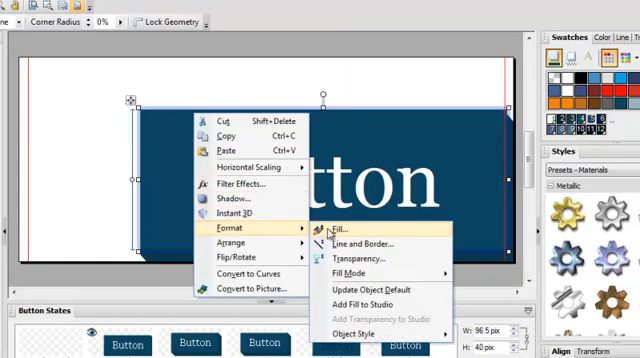
click(345, 231)
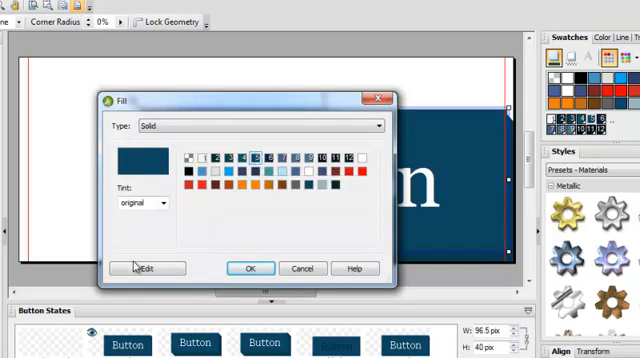
click(151, 268)
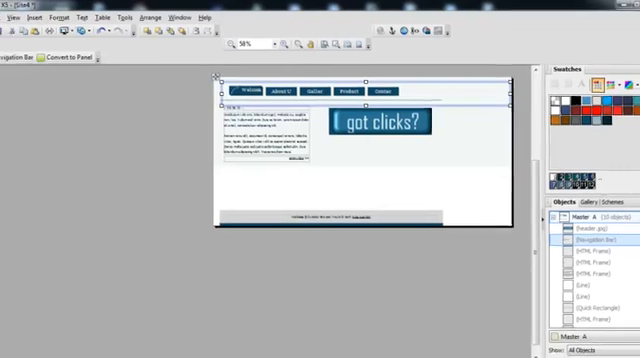
click(22, 17)
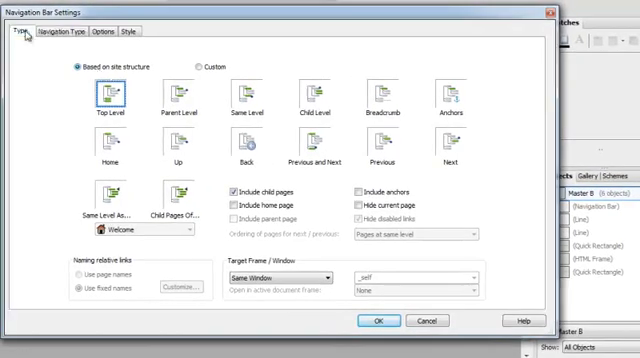
- Select the Graphic 8 design for Master B's navigation bar
click(68, 38)
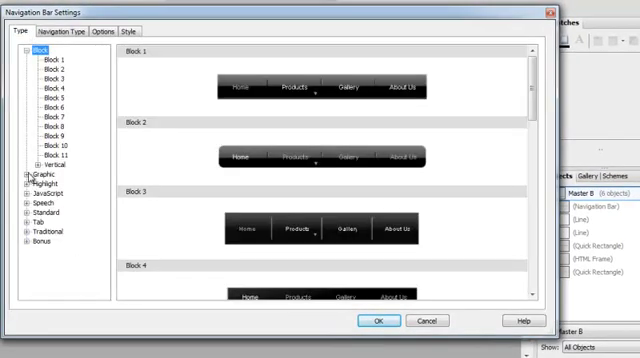
click(28, 177)
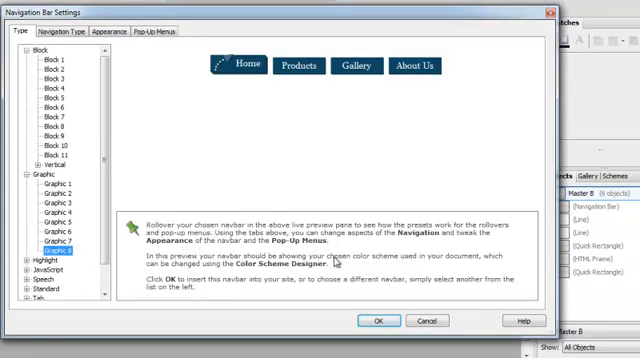
click(381, 320)
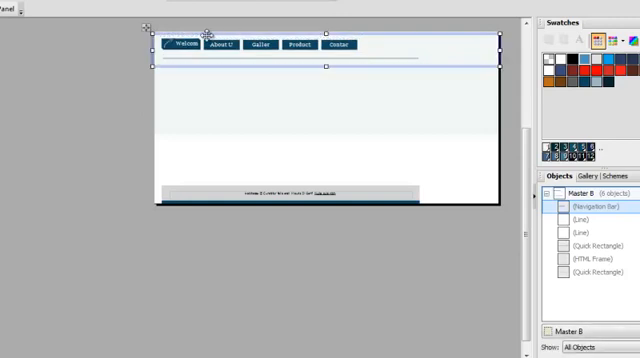
mouse_move(86, 81)
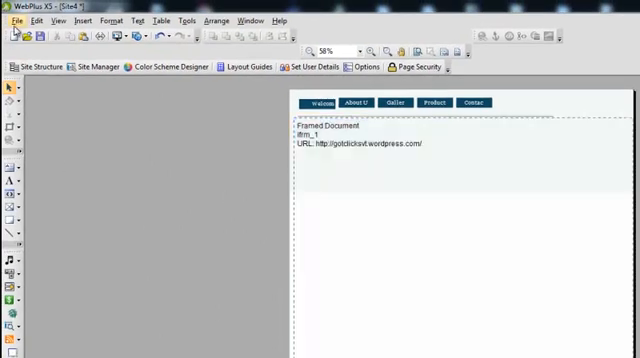
- Preview the site in the browser from the File menu
click(11, 20)
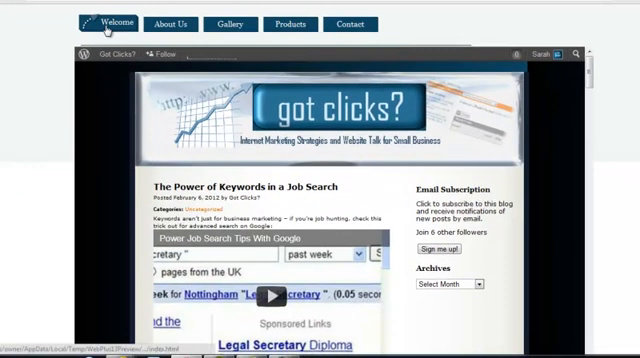
- Open the Gallery page from the preview's dark-blue navigation bar
click(228, 24)
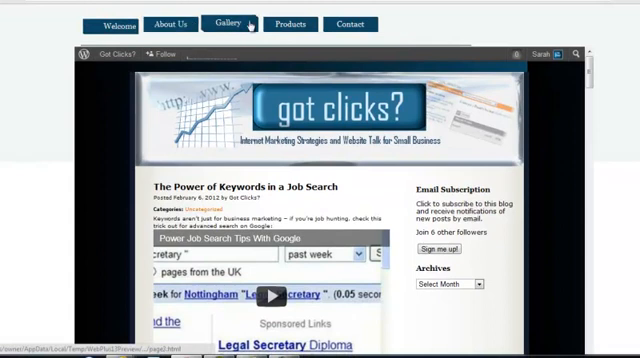